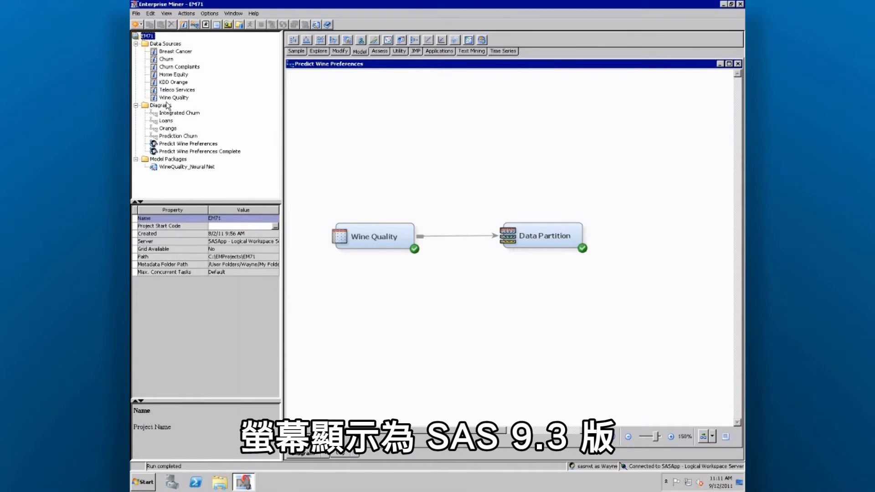
# - Open the Wine Quality data source's 13 variables, with quality as ordinal target
pyautogui.click(173, 97)
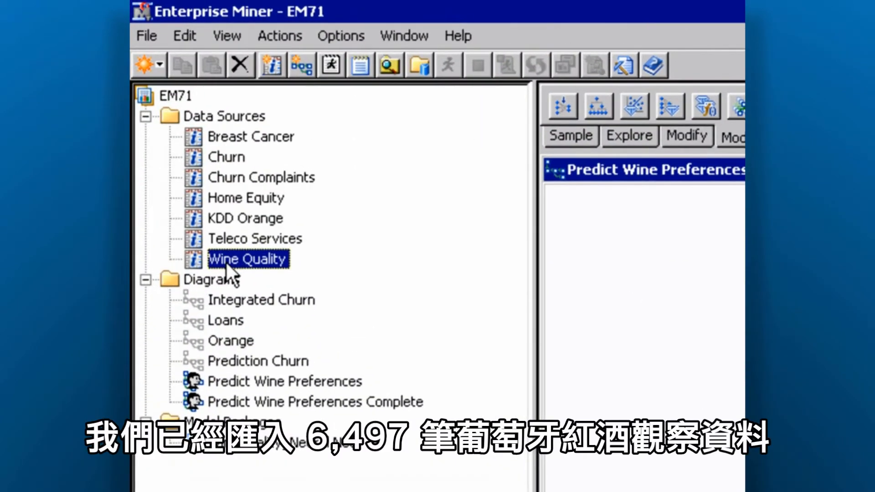
pyautogui.doubleClick(247, 258)
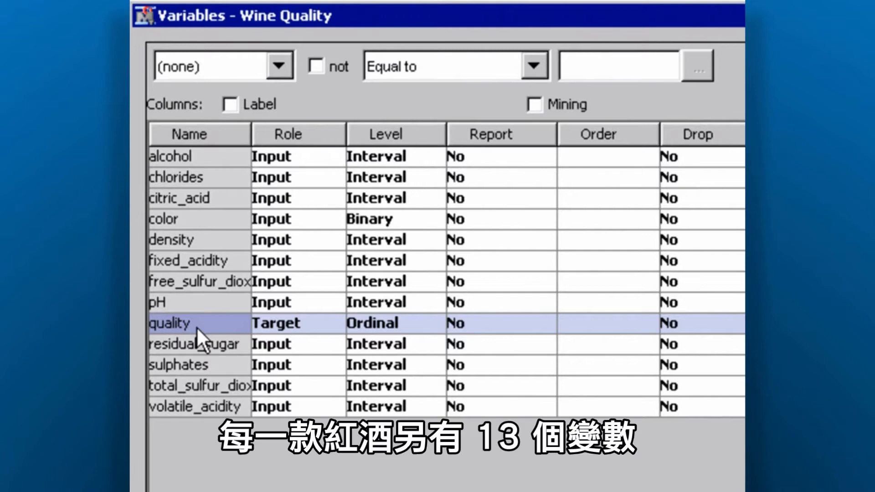
pyautogui.moveTo(274, 340)
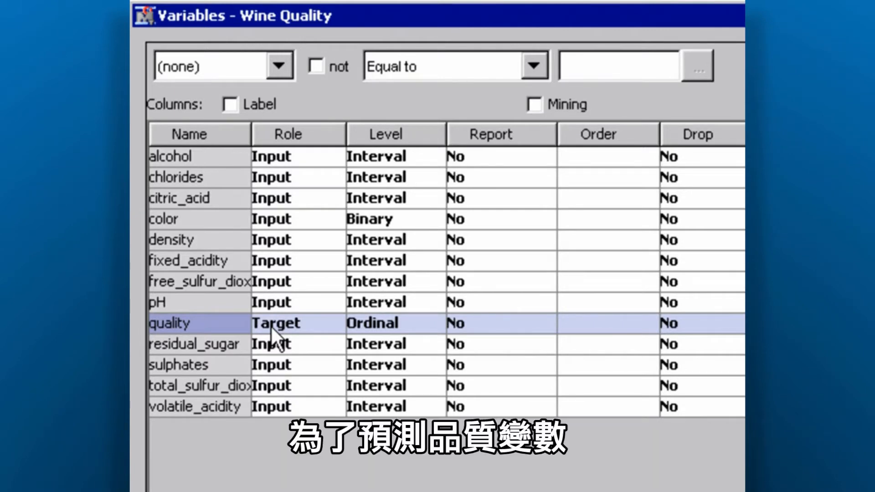
pyautogui.moveTo(222, 254)
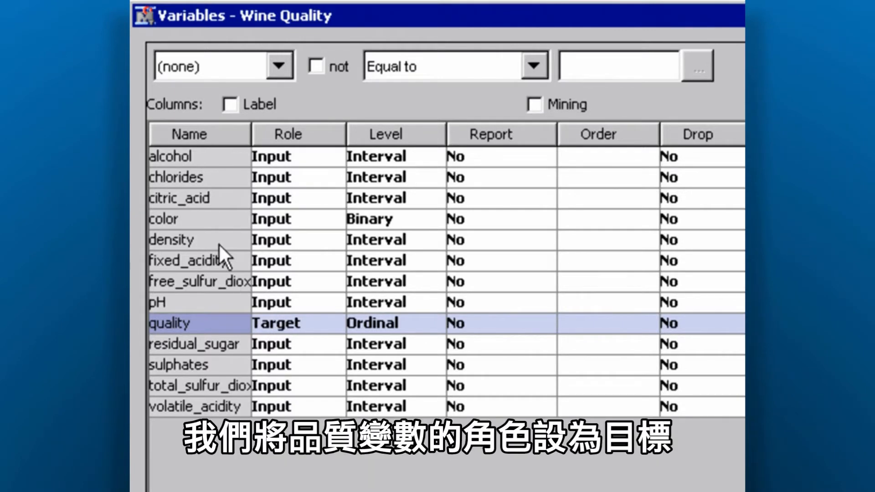
pyautogui.moveTo(225, 192)
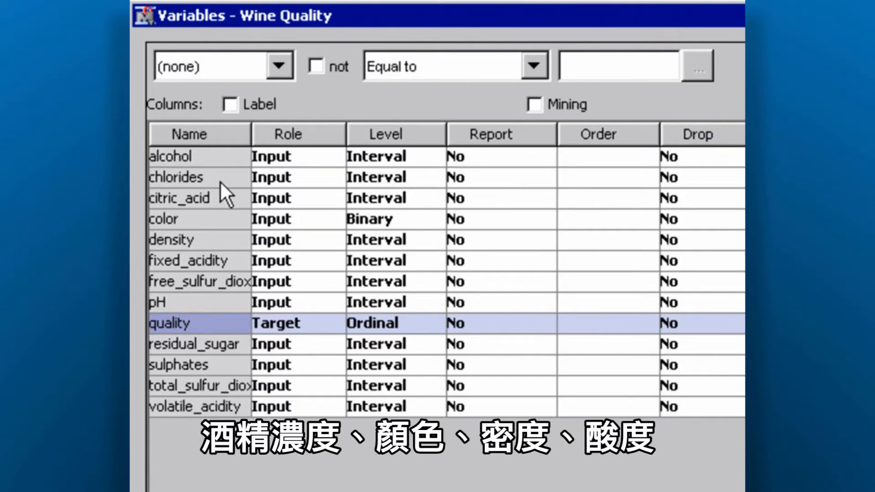
pyautogui.moveTo(273, 338)
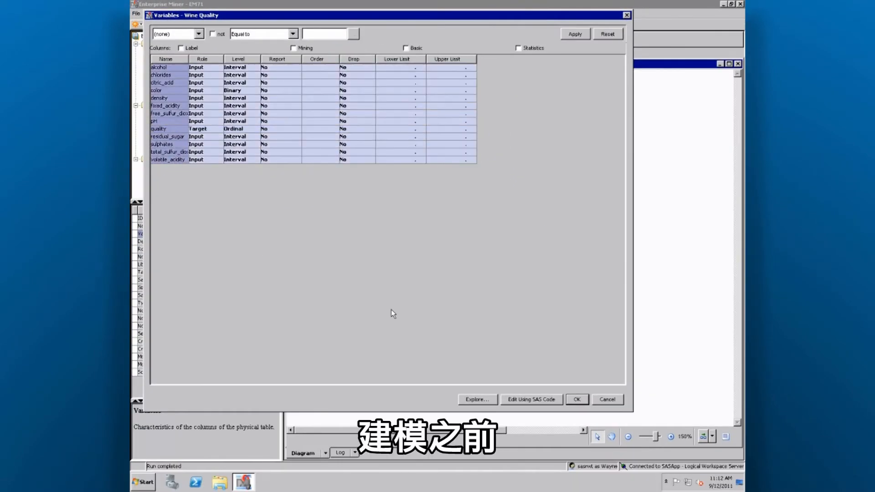
# - Explore the wine data histograms and enlarge the quality distribution plot
pyautogui.click(476, 399)
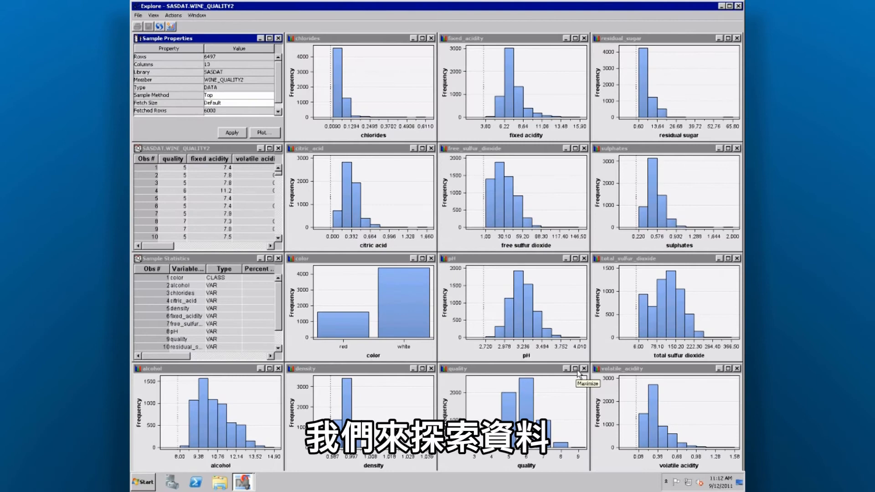
pyautogui.click(577, 368)
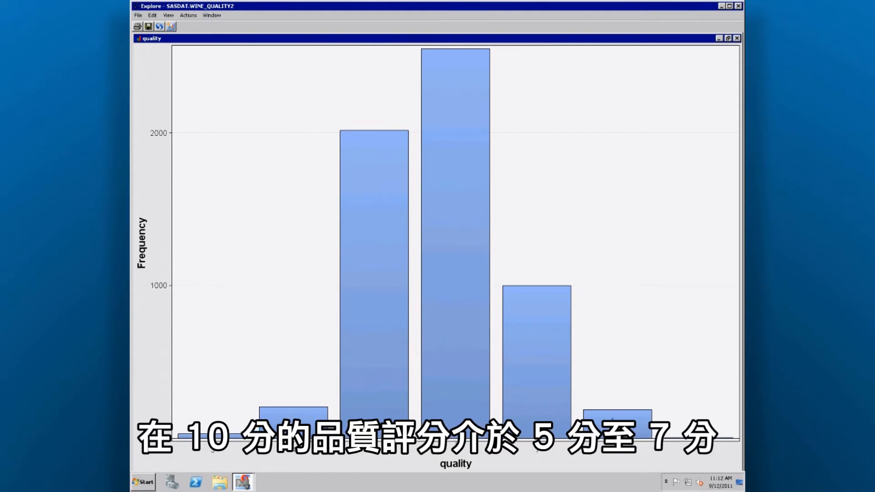
pyautogui.moveTo(614, 415)
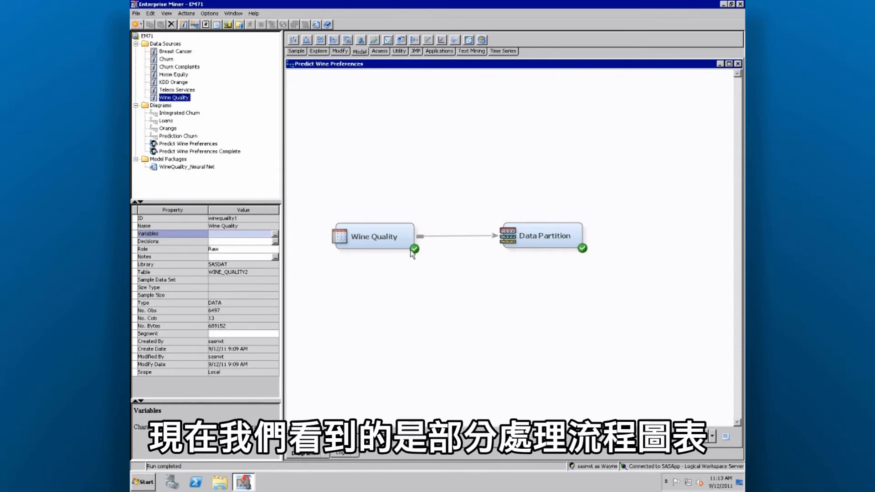
pyautogui.moveTo(328, 83)
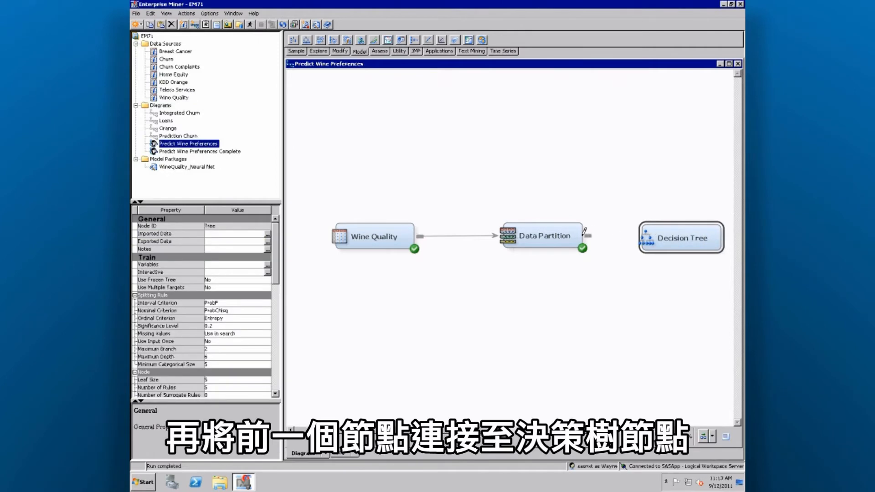
# - Connect Data Partition to the Decision Tree, with Use Input Once Yes and Maximum Depth 4
pyautogui.moveTo(586, 237); pyautogui.dragTo(645, 237)
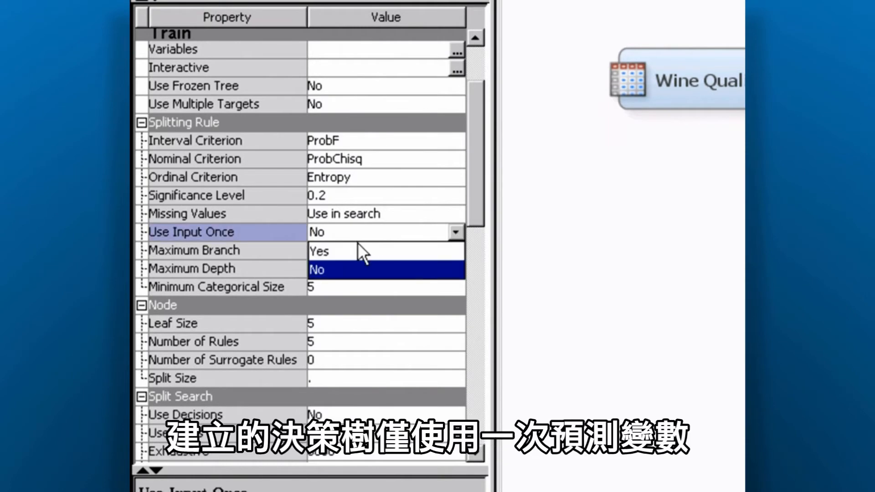
pyautogui.click(319, 251)
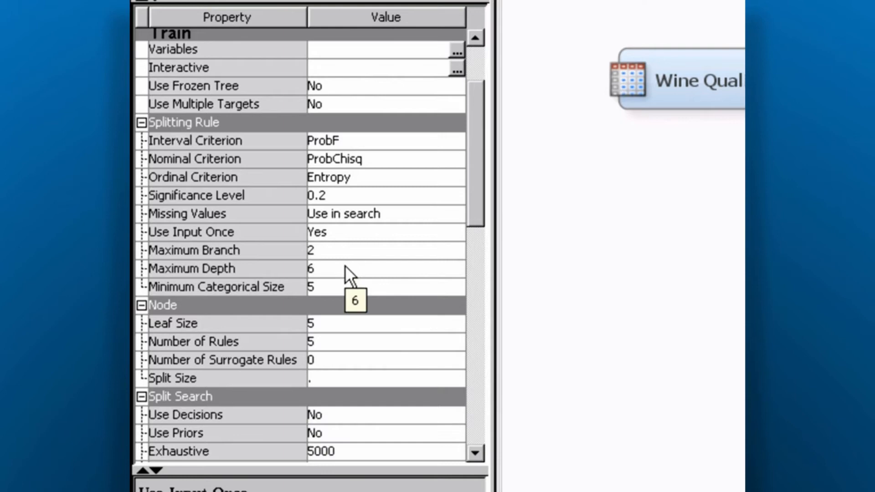
pyautogui.write('4')
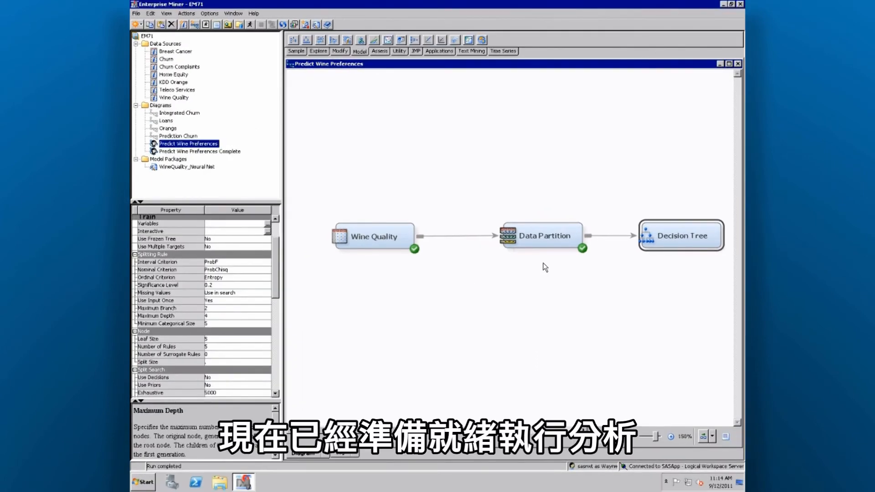
# - Run the Decision Tree path and open its Results window
pyautogui.rightClick(680, 235)
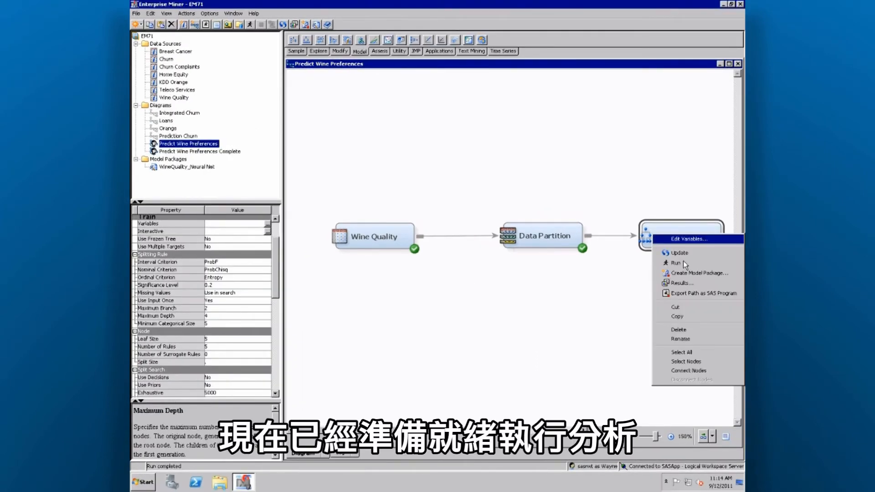
pyautogui.click(676, 263)
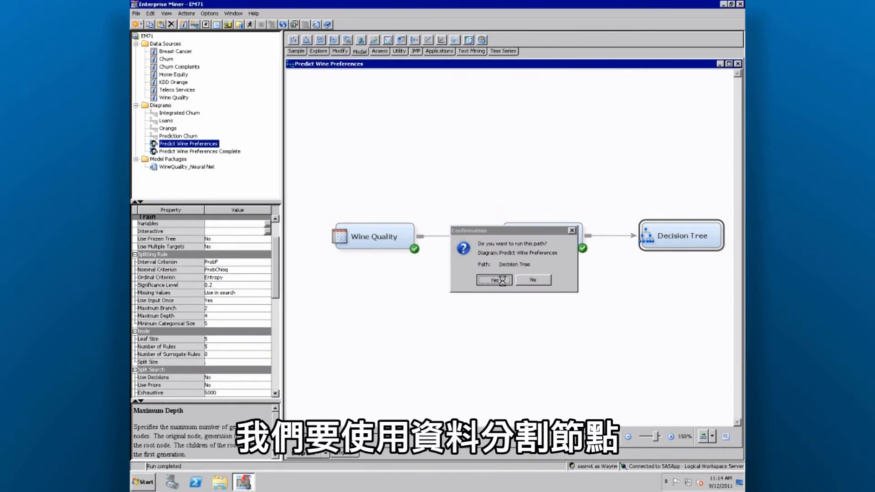
pyautogui.click(493, 279)
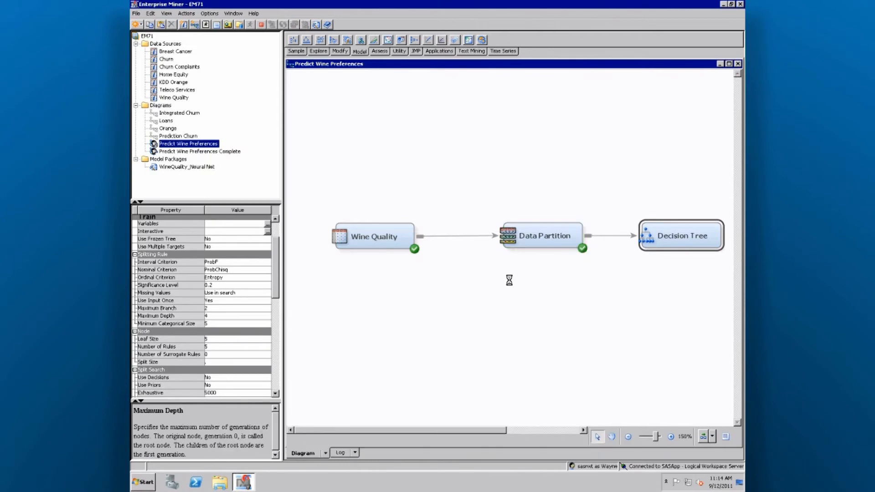
pyautogui.click(681, 235)
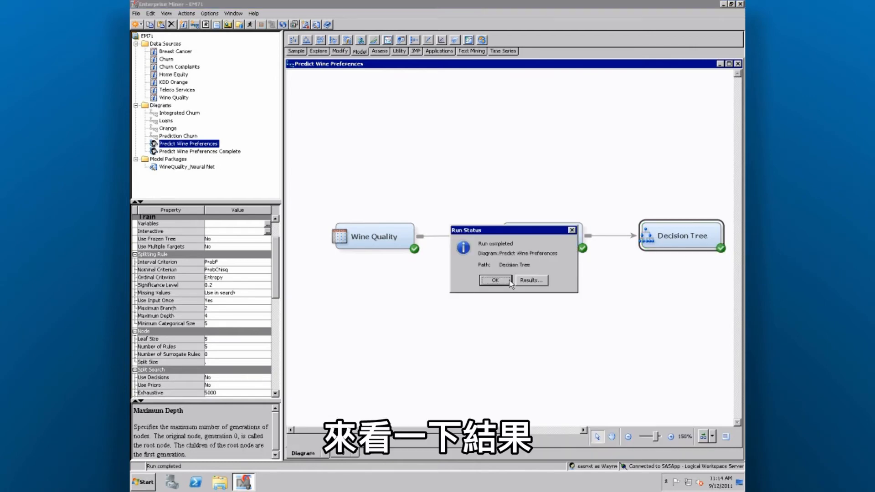
pyautogui.click(493, 280)
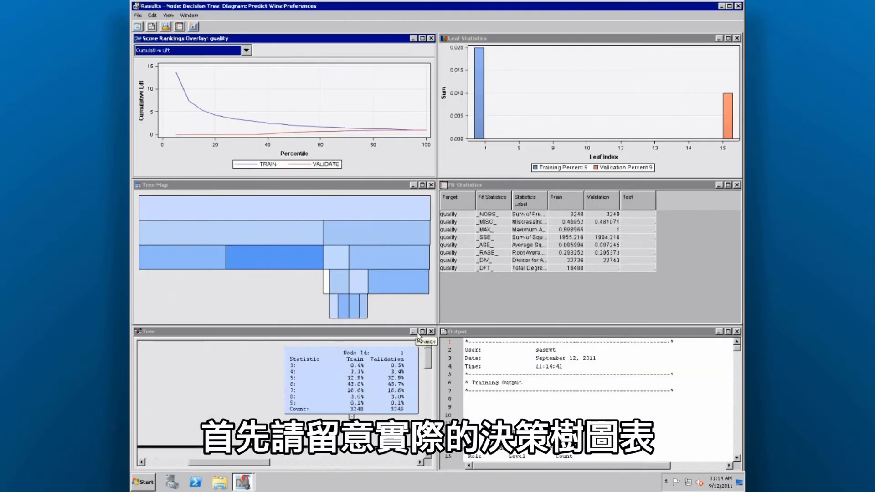
# - Maximize the Tree pane and scroll through splits on alcohol, free sulfur dioxide and density
pyautogui.click(425, 331)
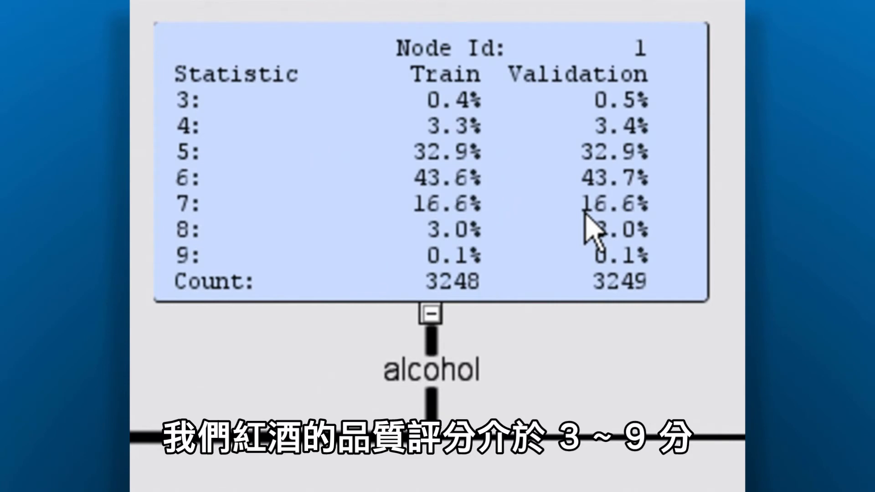
pyautogui.moveTo(357, 184)
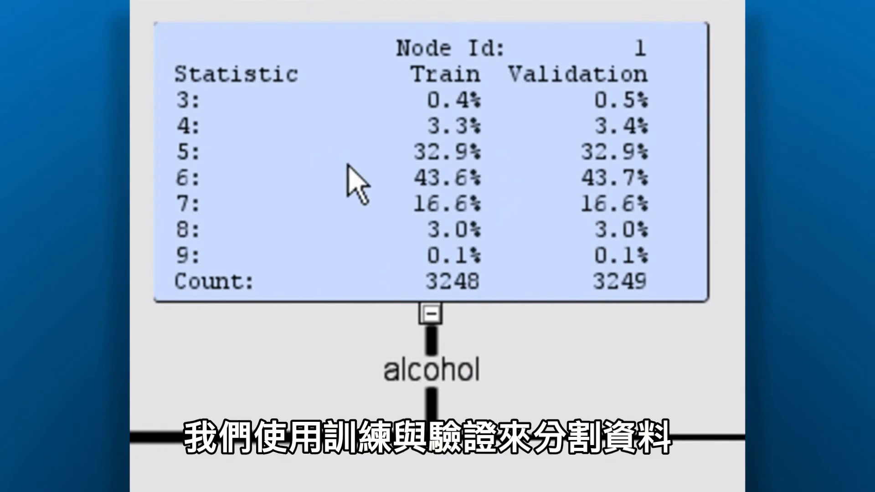
pyautogui.moveTo(285, 134)
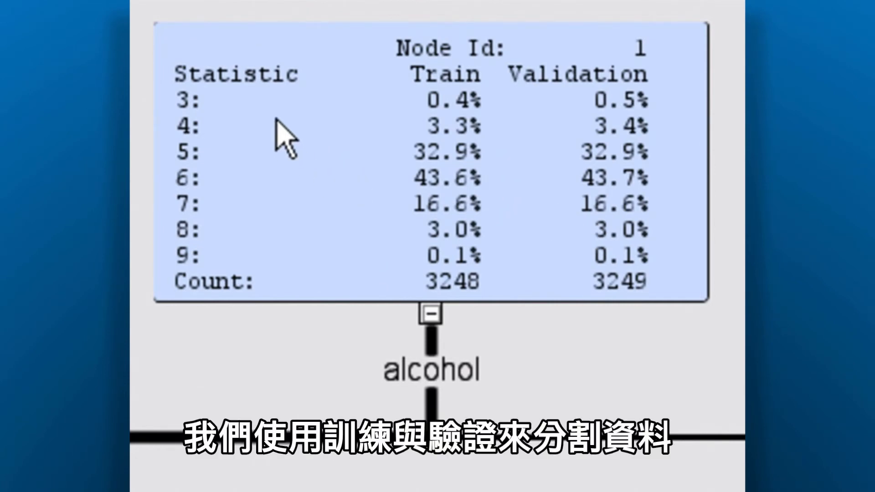
pyautogui.moveTo(343, 122)
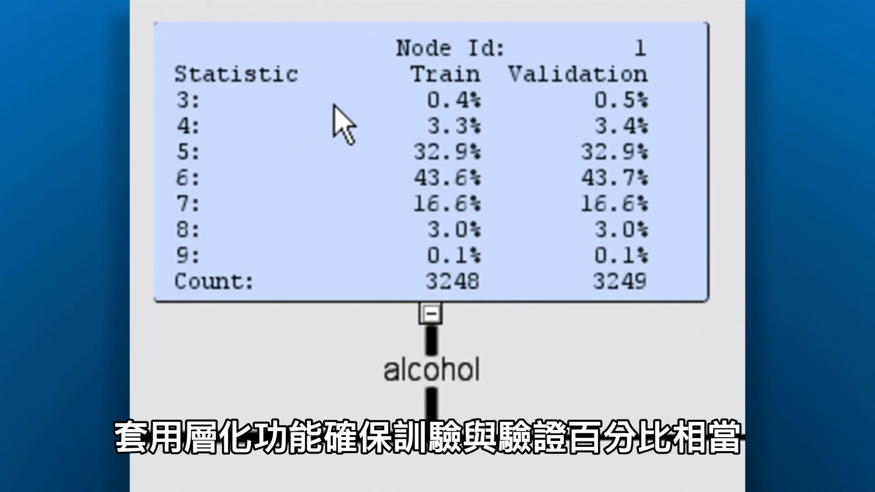
pyautogui.moveTo(527, 109)
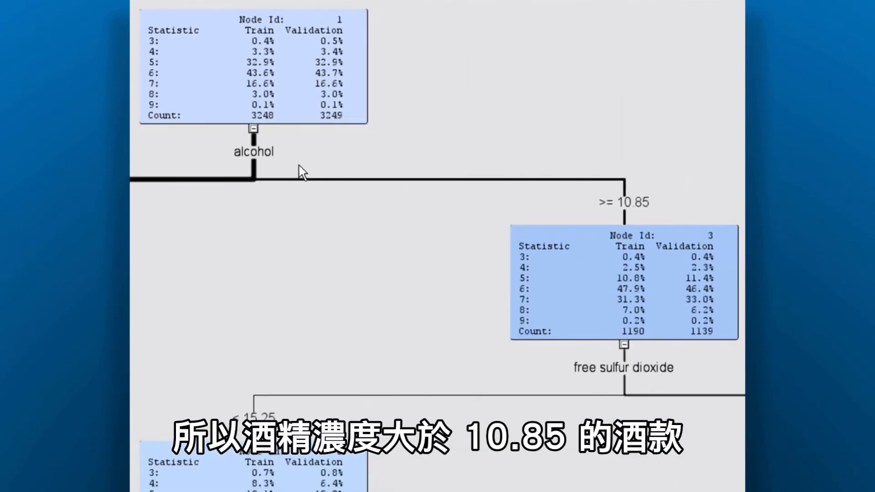
pyautogui.moveTo(504, 201)
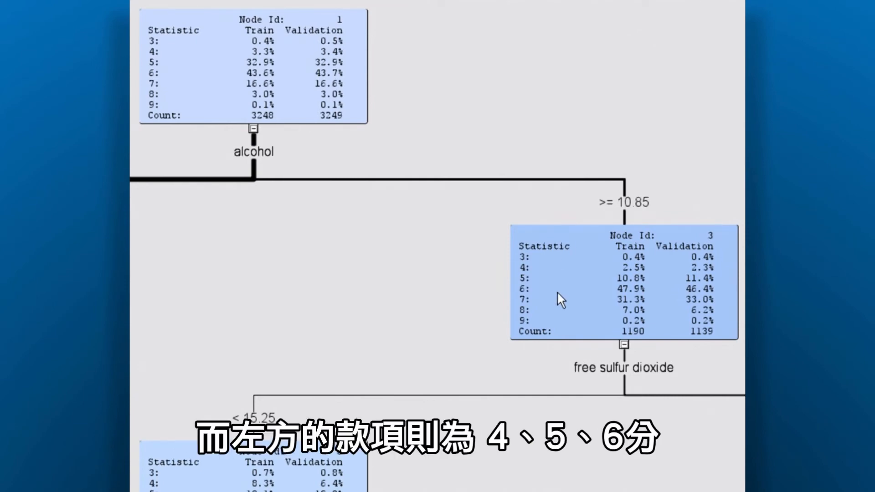
pyautogui.moveTo(559, 306)
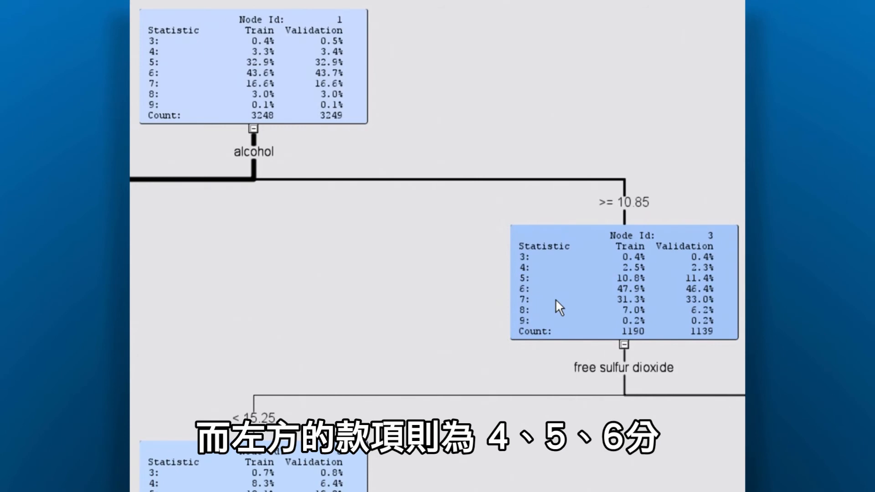
pyautogui.click(623, 282)
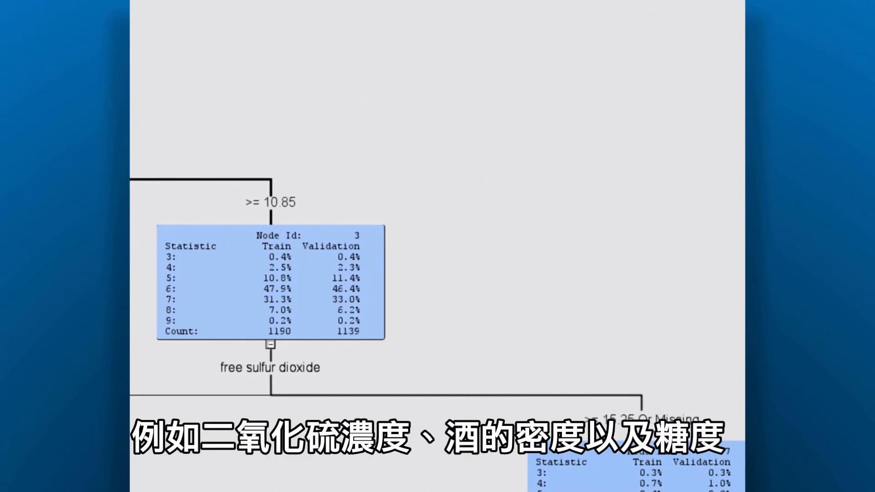
pyautogui.scroll(-3)
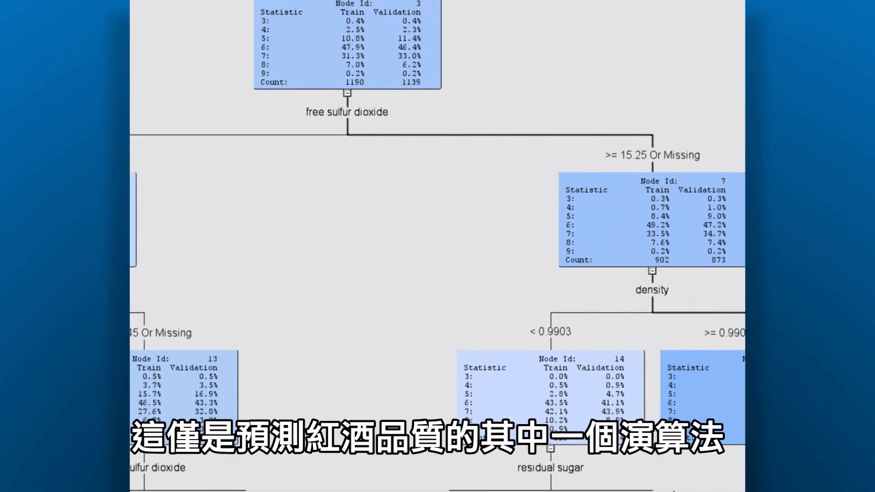
pyautogui.scroll(-3)
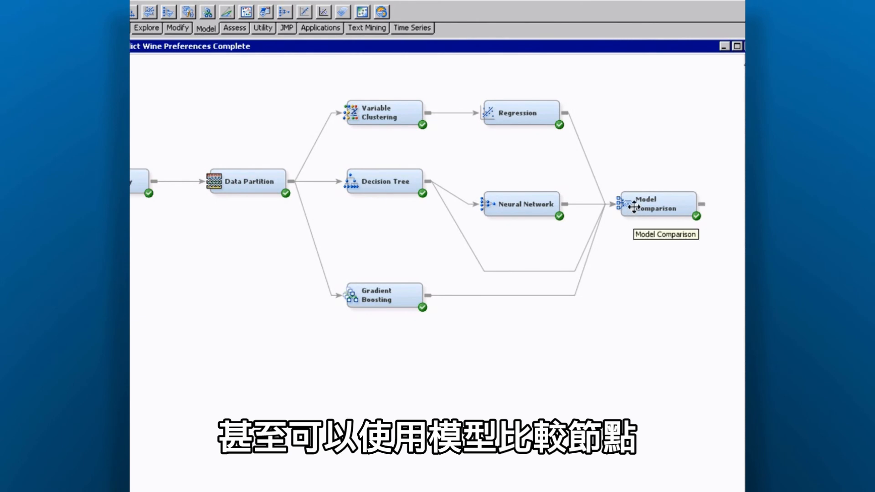
# - Keep Average Squared Error as Model Comparison's selection statistic and view its results
pyautogui.click(367, 198)
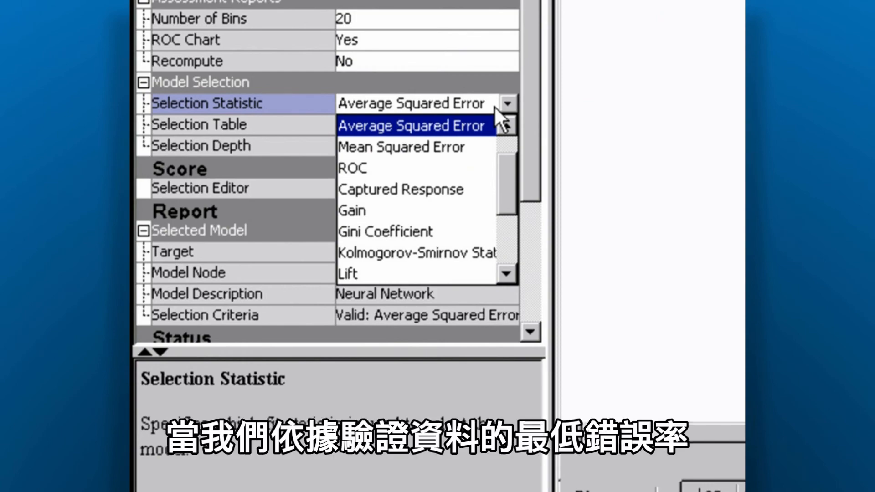
pyautogui.click(411, 125)
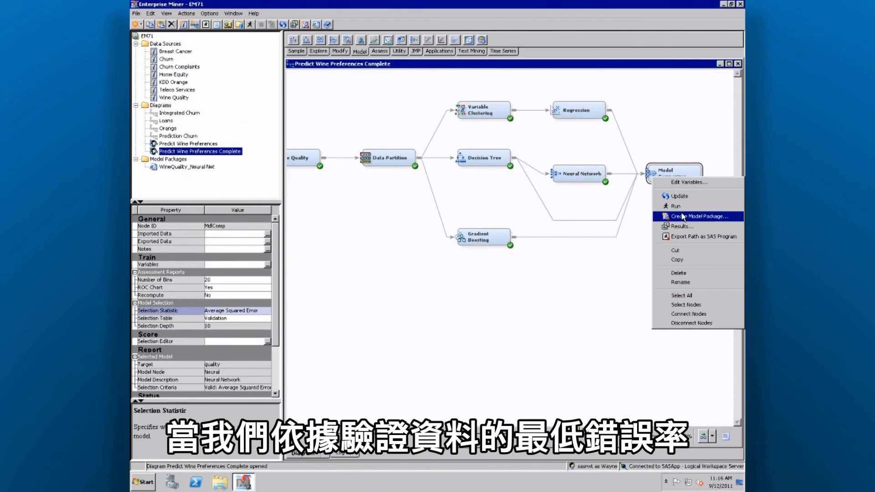
pyautogui.click(694, 216)
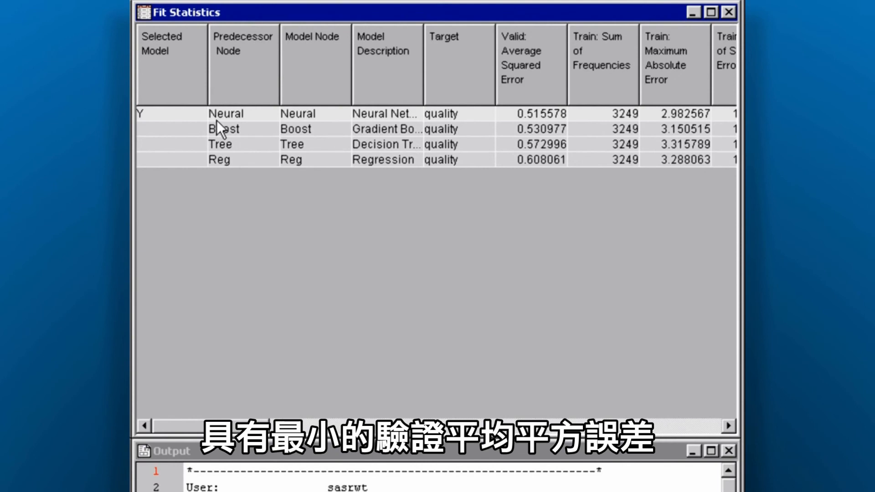
pyautogui.moveTo(521, 120)
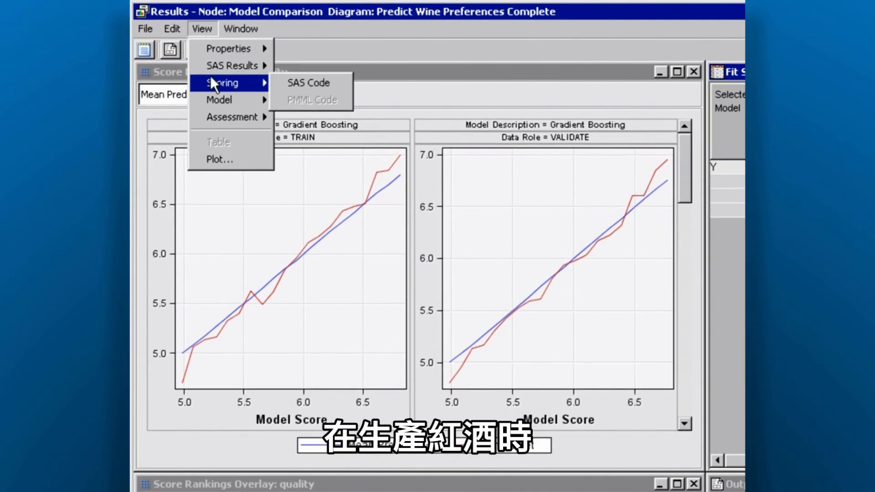
# - Show the SAS score code for the selected Neural Network model
pyautogui.click(307, 82)
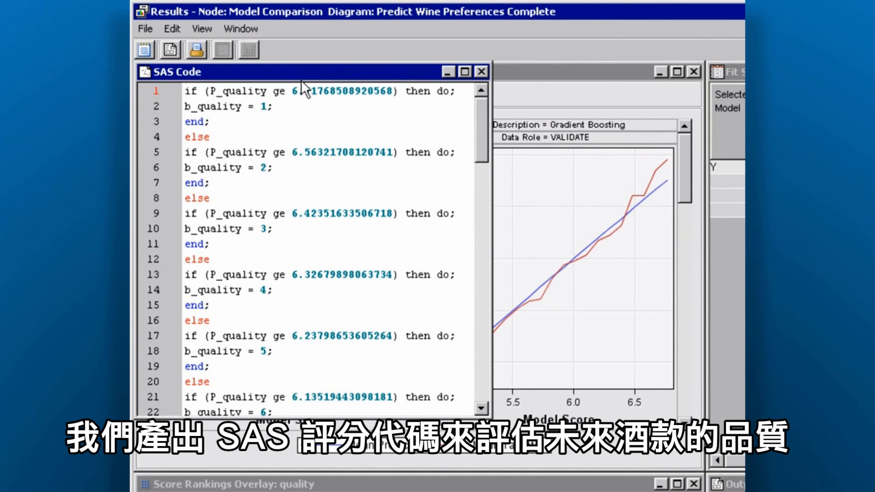